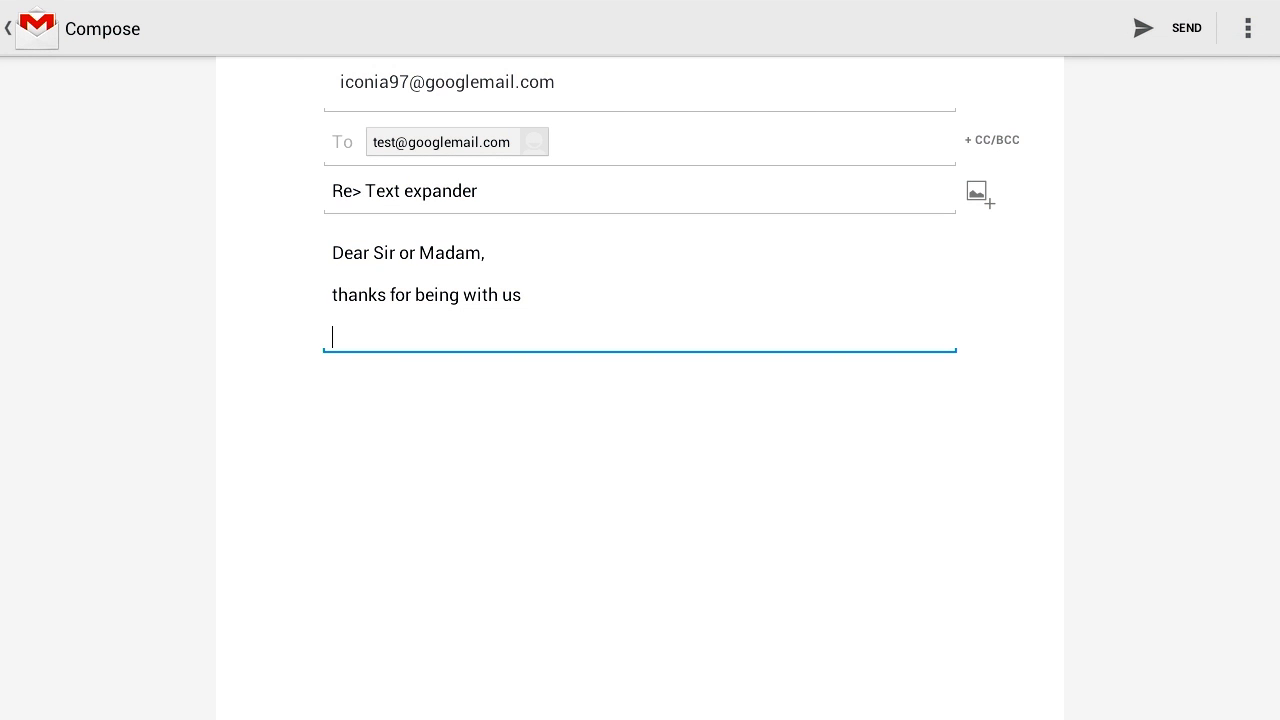
- Expand 'close' into the closing and signature, then insert the company address via 'addr'
{"action": "type", "text": "close"}
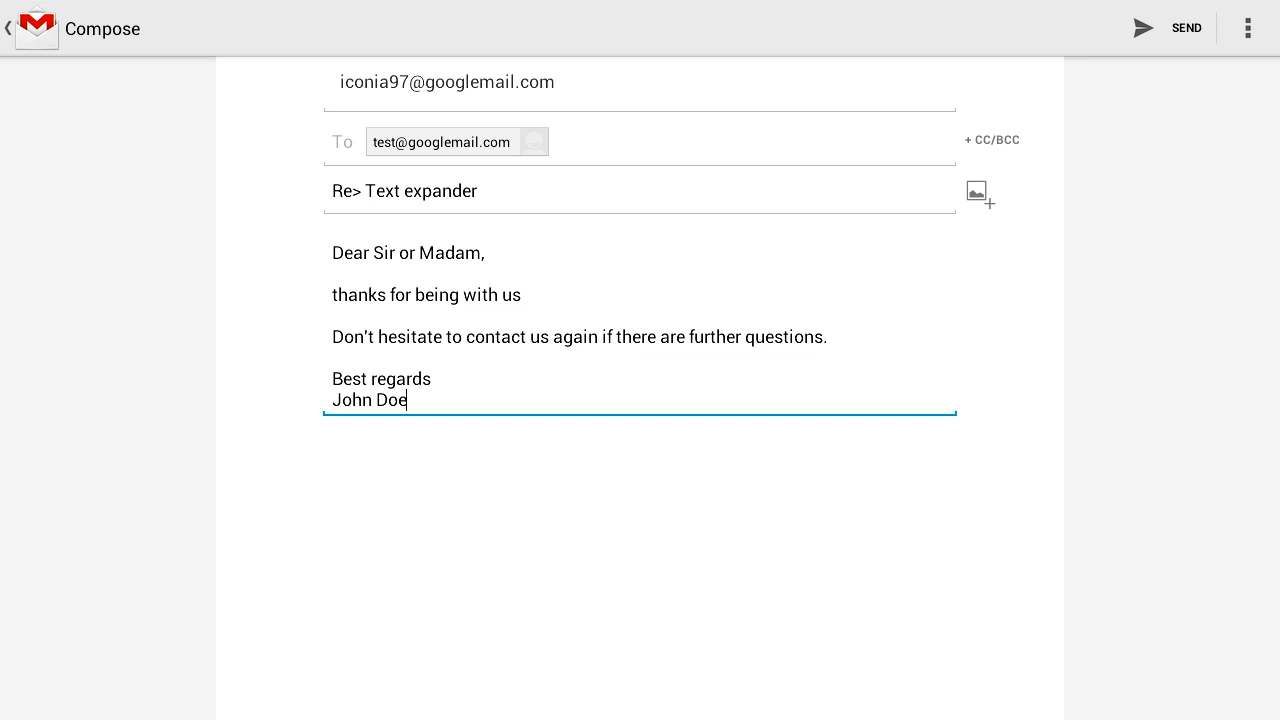
{"action": "type", "text": "addr"}
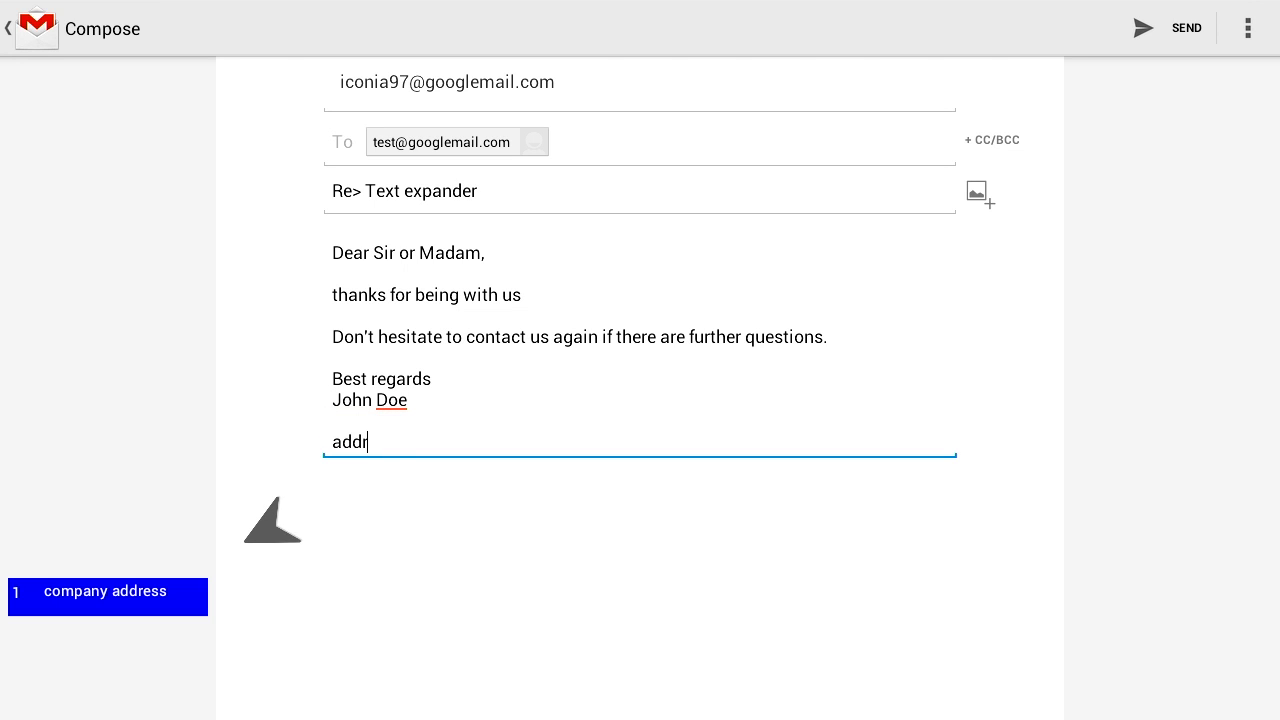
{"action": "left_click", "coordinate": [106, 591]}
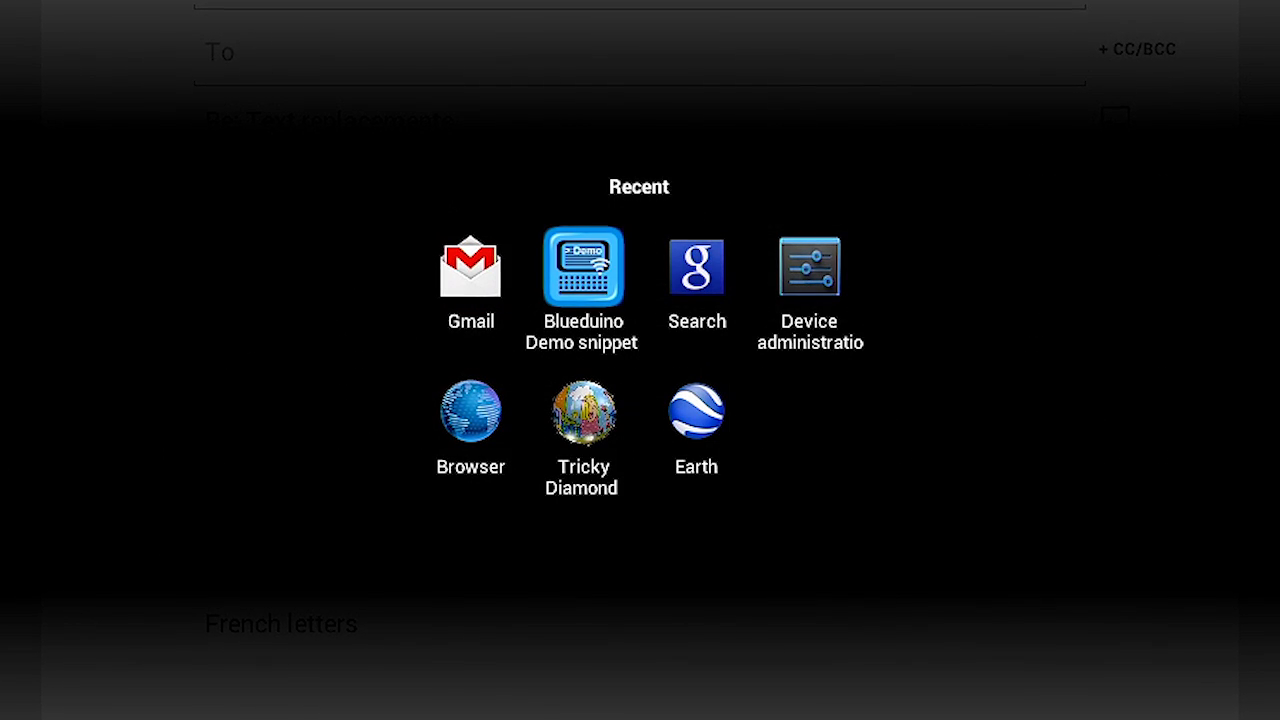
- Return to the Gmail compose screen from the Recent apps list
{"action": "left_click", "coordinate": [582, 266]}
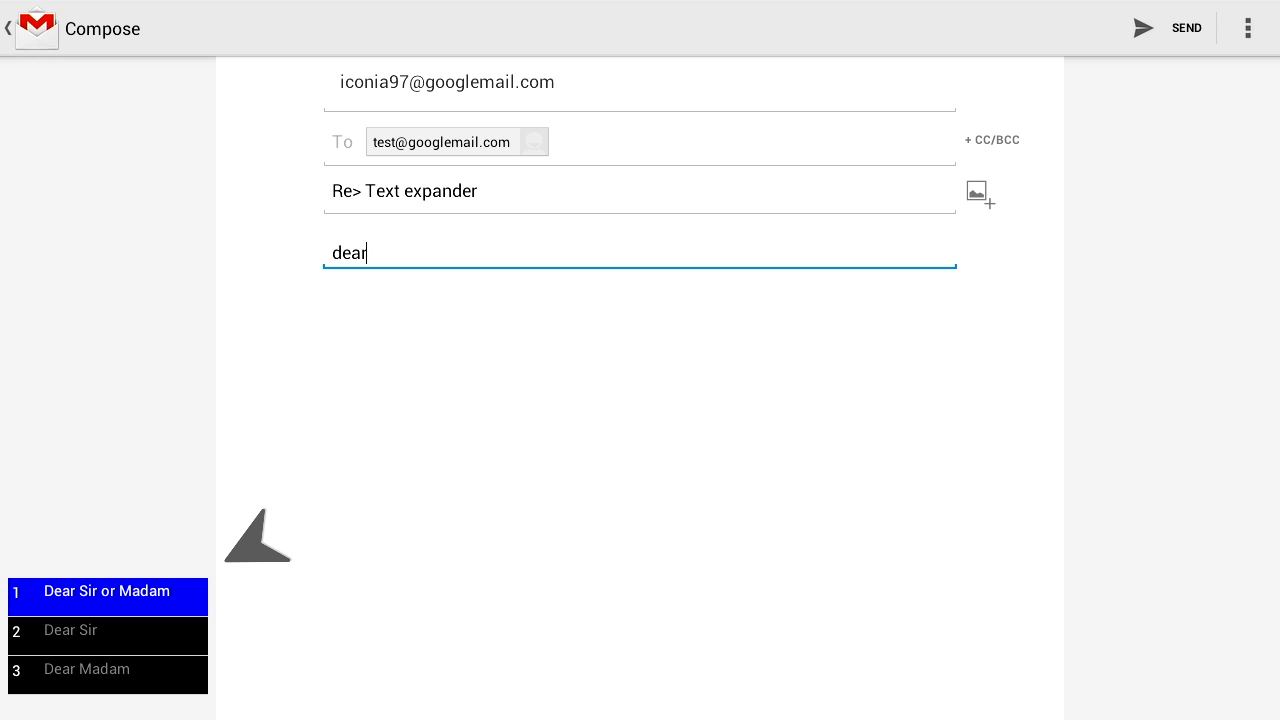
- Insert the 'Dear Sir or Madam' greeting, then expand 'addr' into the company address
{"action": "left_click", "coordinate": [107, 591]}
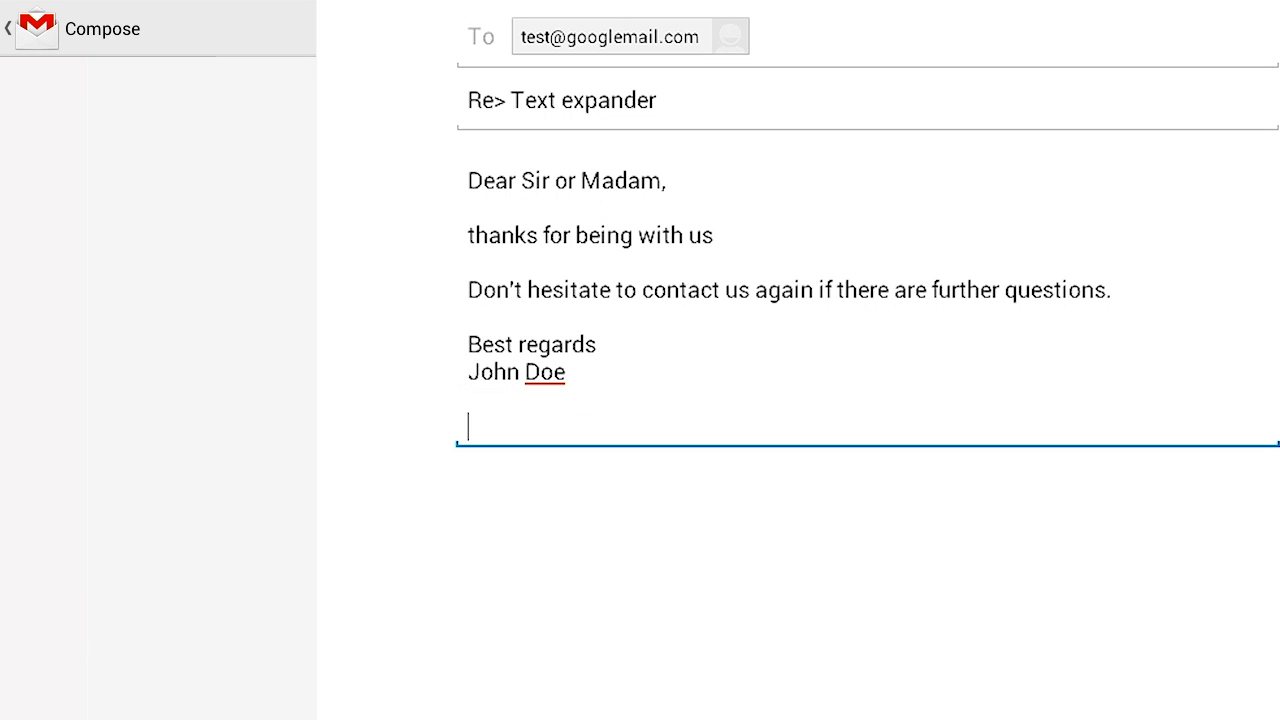
{"action": "type", "text": "addr"}
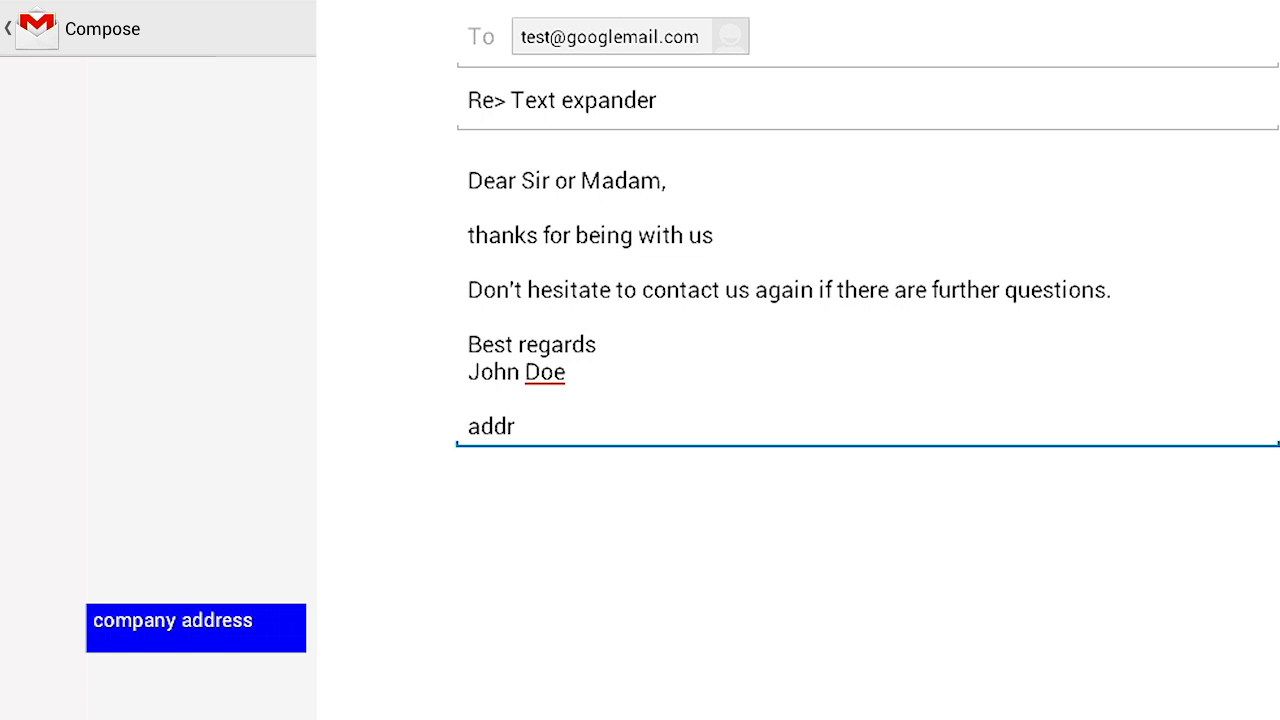
{"action": "left_click", "coordinate": [195, 620]}
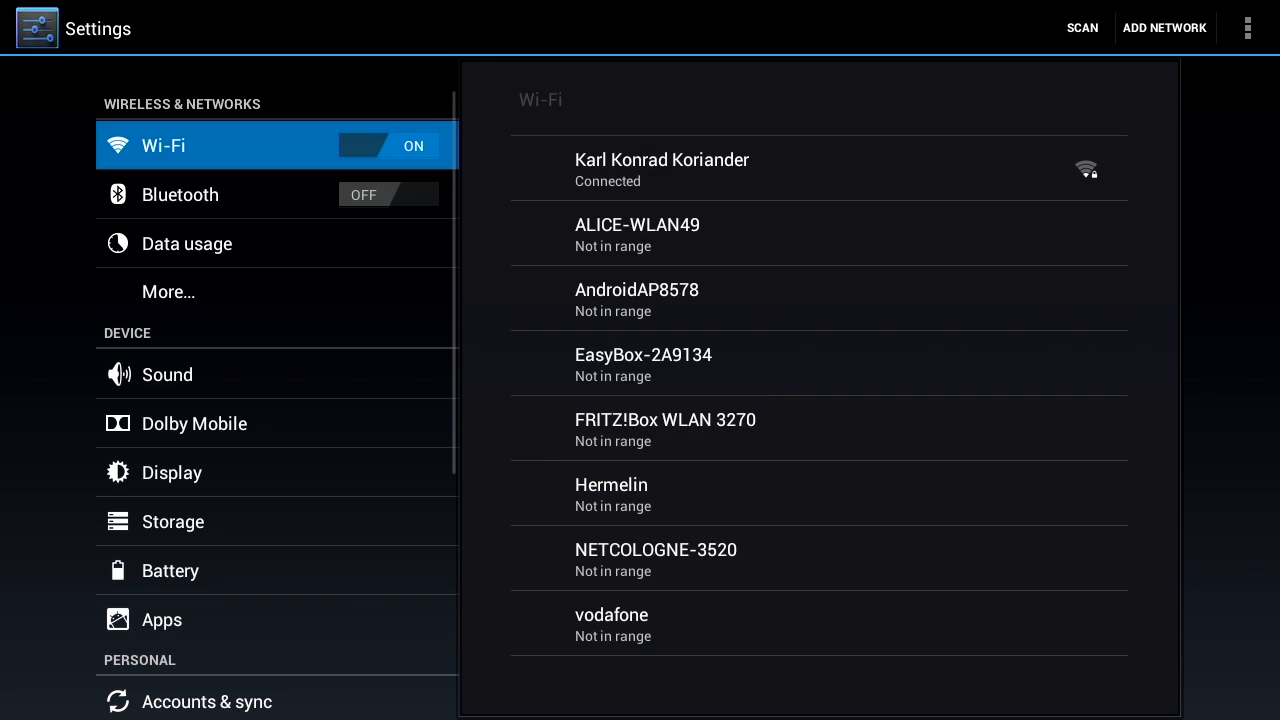
- Select an entry in the Settings list to show the Wi-Fi networks
{"action": "left_click", "coordinate": [389, 194]}
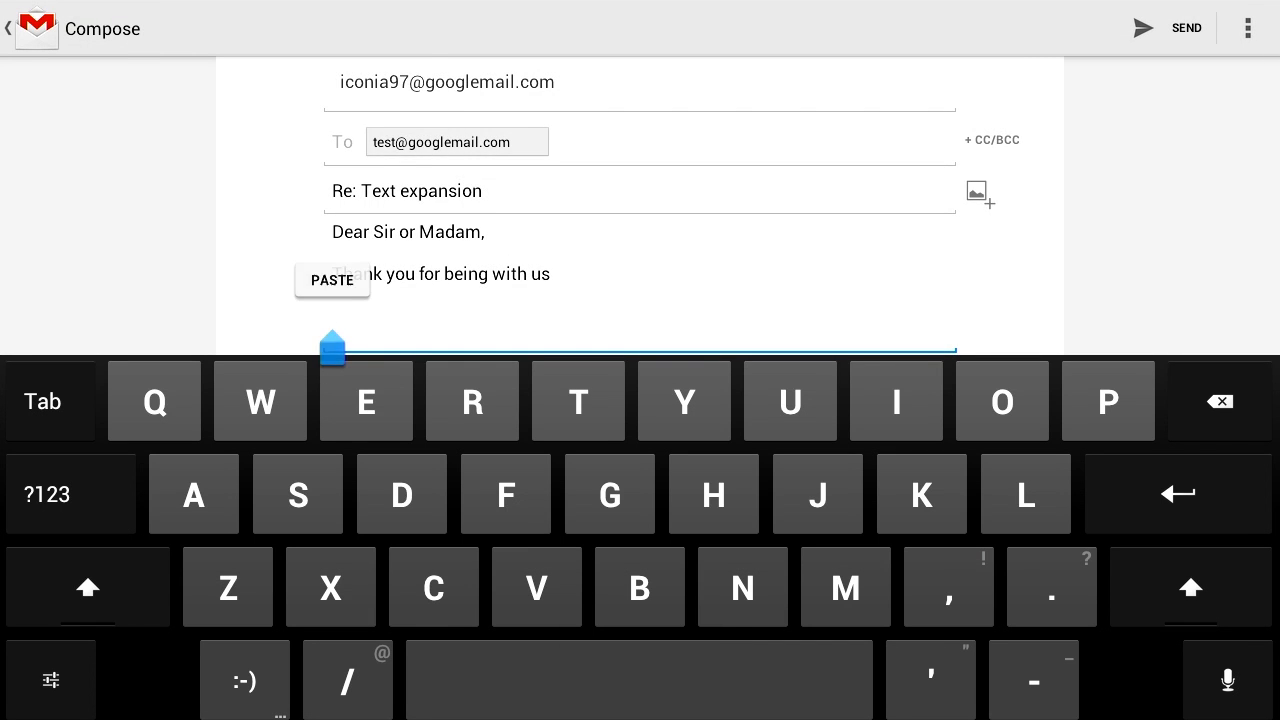
- Place the cursor below the thanks line, then below the signature, to add the remaining text
{"action": "left_click", "coordinate": [150, 331]}
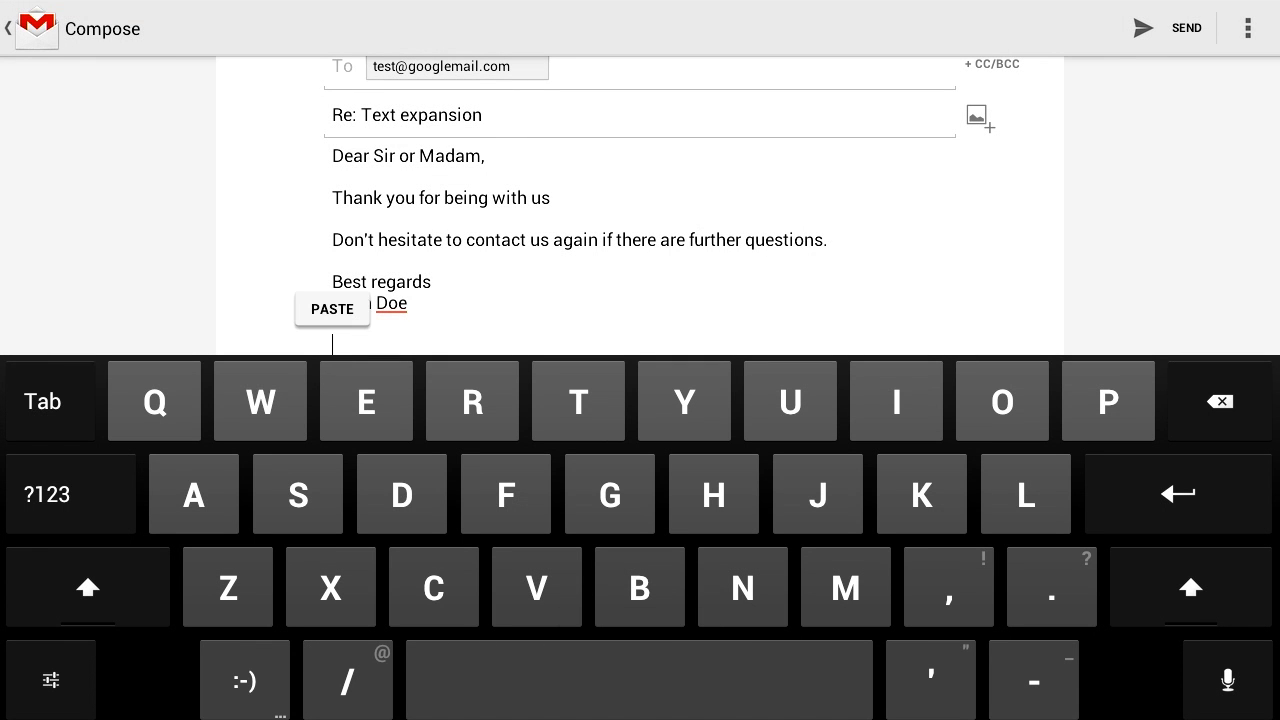
{"action": "left_click", "coordinate": [332, 308]}
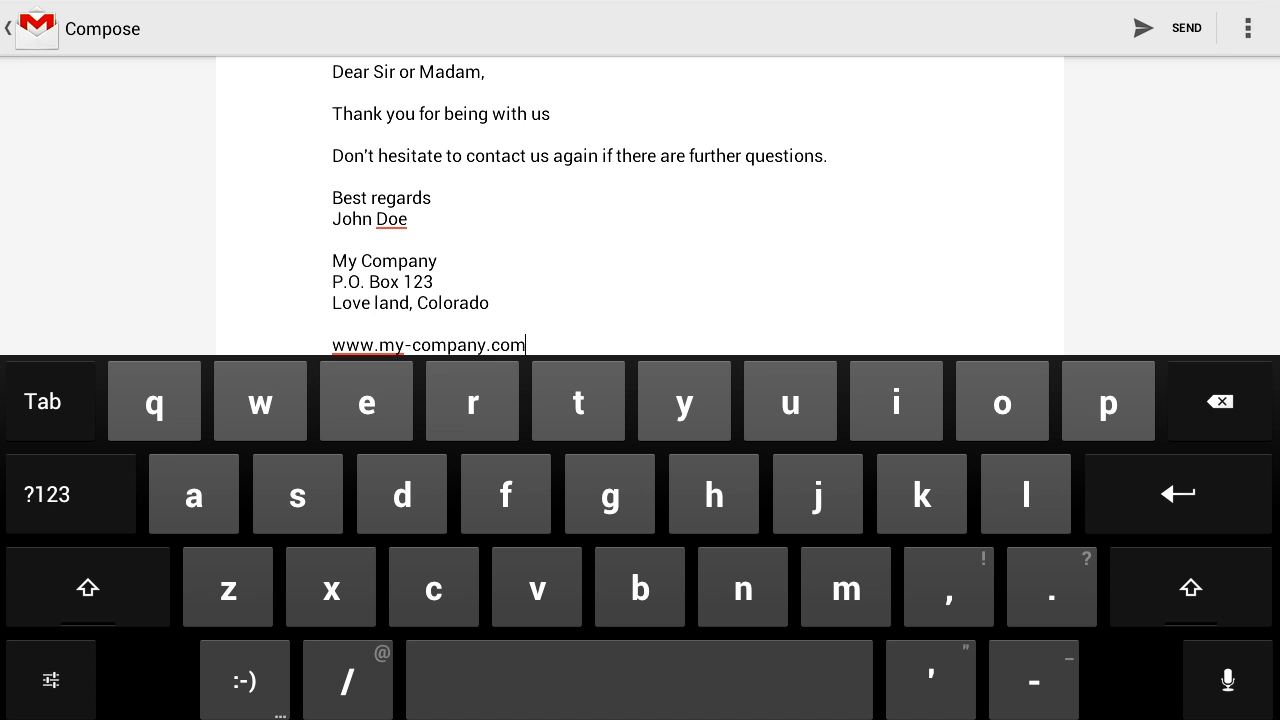